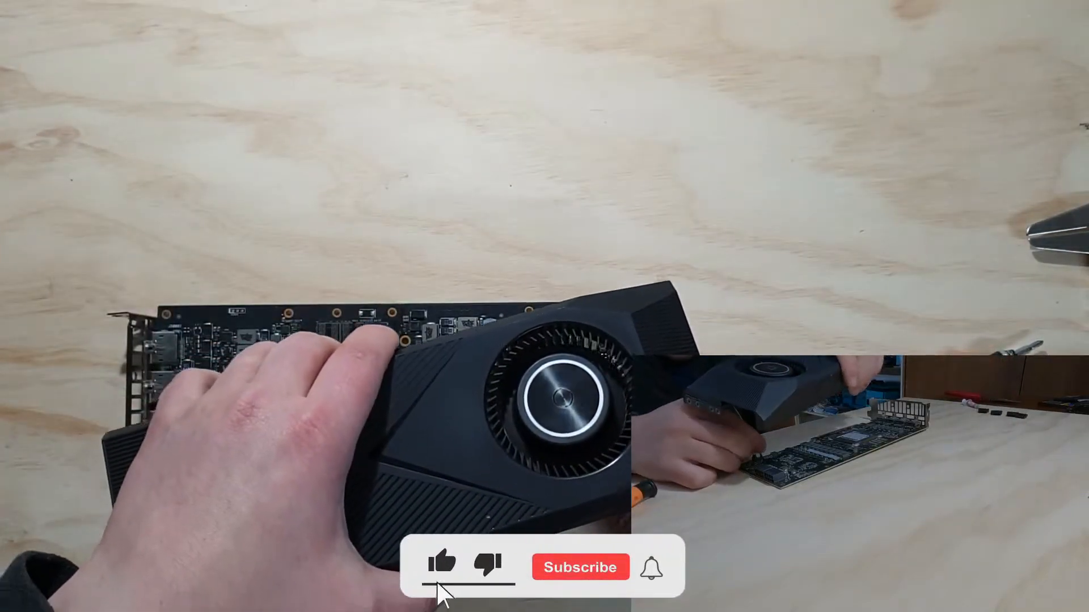
Step: Flip the reassembled ASUS blower card so its logo side faces up on the bench
{"action": "left_click", "coordinate": [580, 568]}
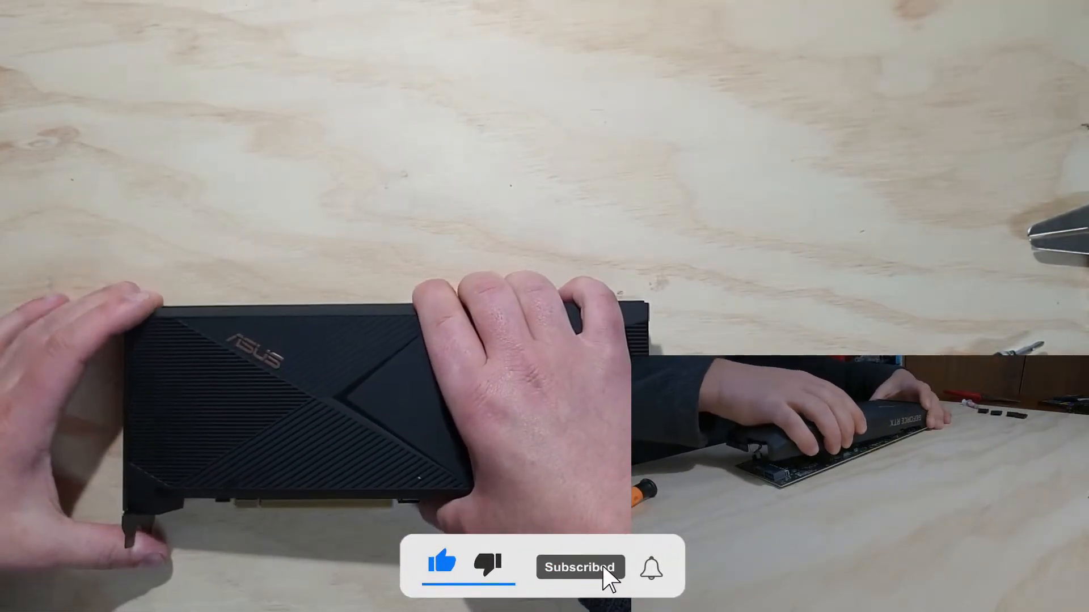